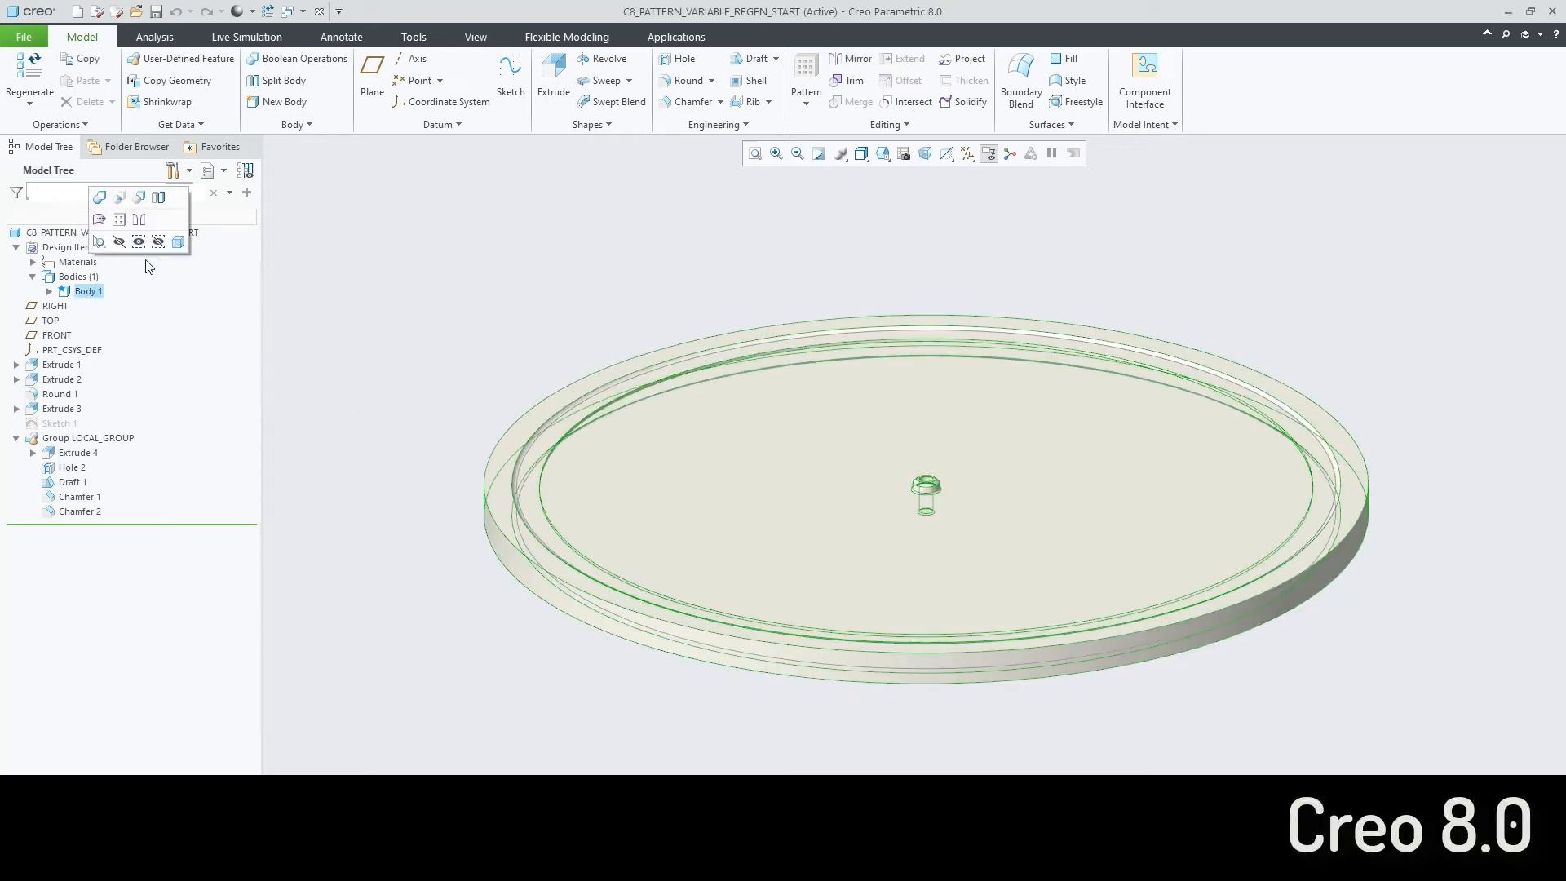
Select Group LOCAL_GROUP with the chamfered boss features in the Model Tree
click(88, 437)
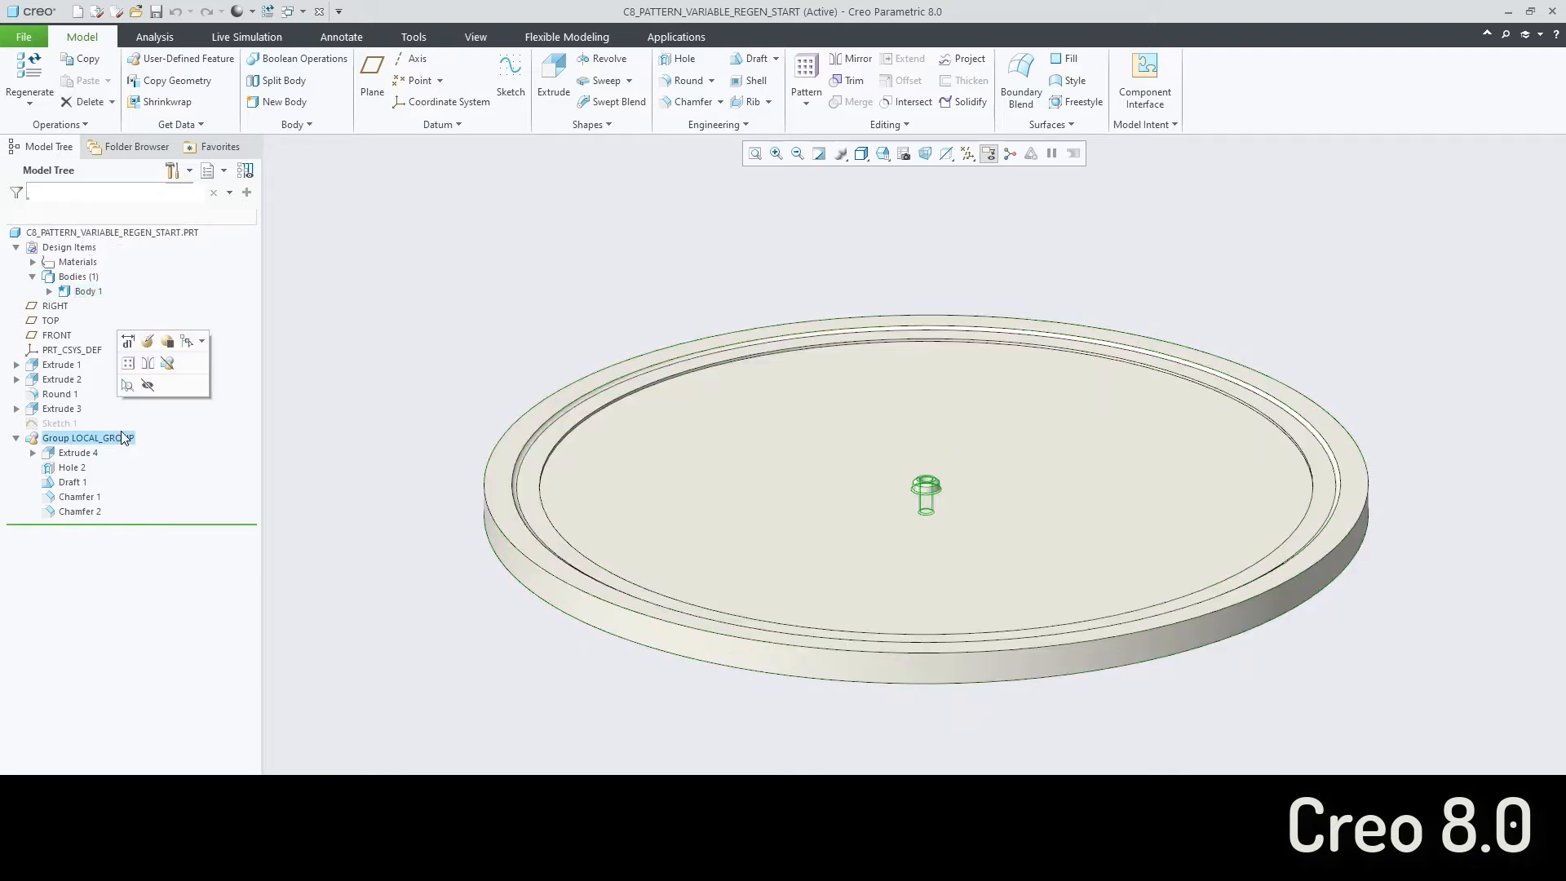
Begin a Geometry Pattern of the group with Fill type using Sketch 1 as the region
click(804, 80)
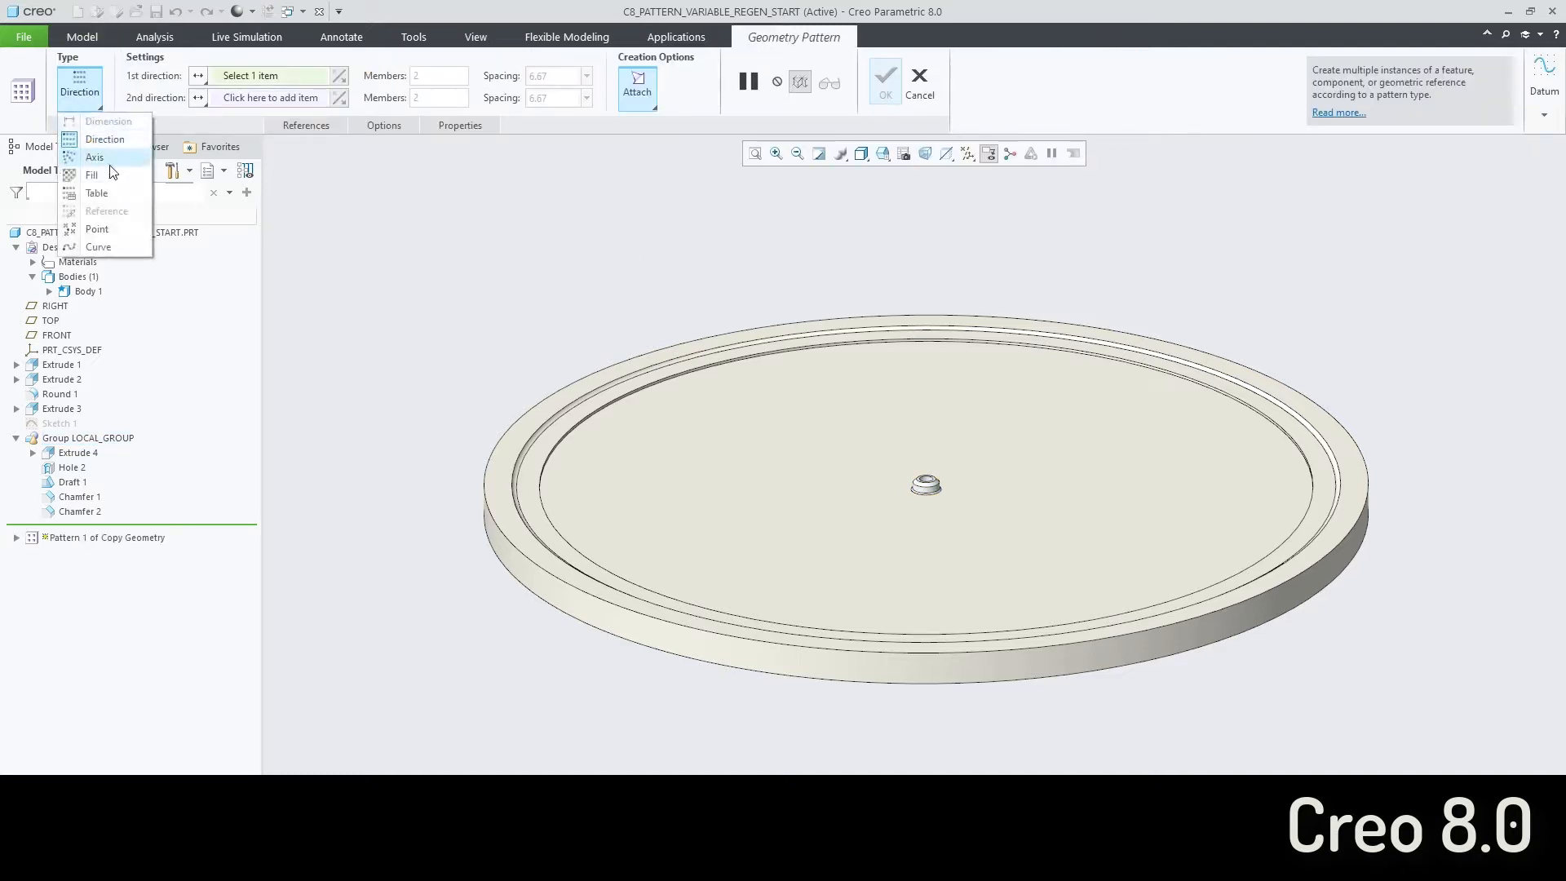
click(91, 175)
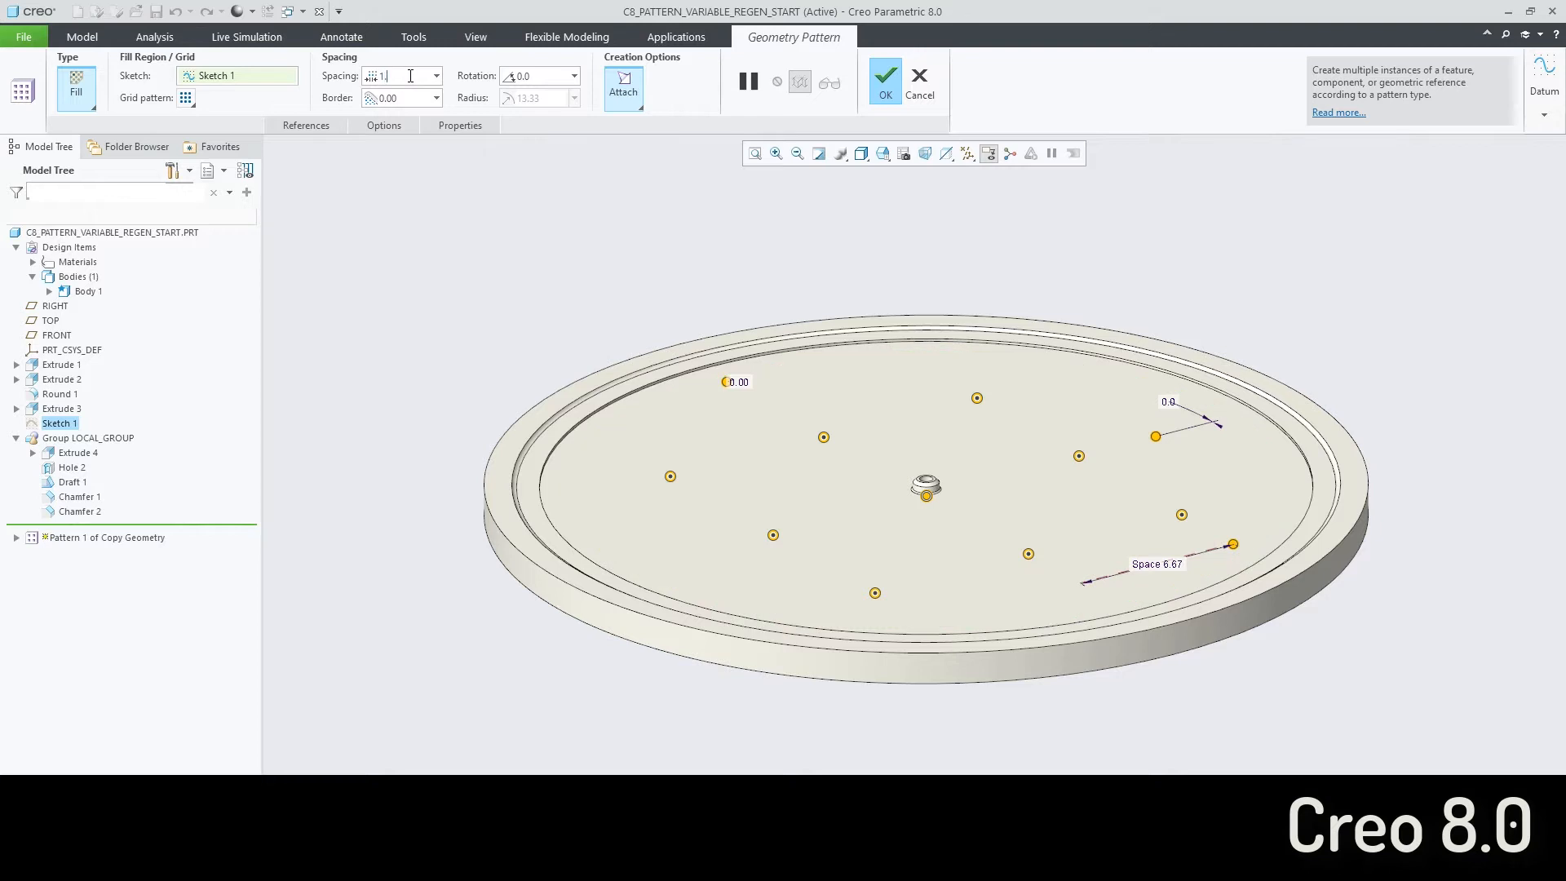
Set the fill spacing to 1.50 and the regeneration option to Variable
text(1.50)
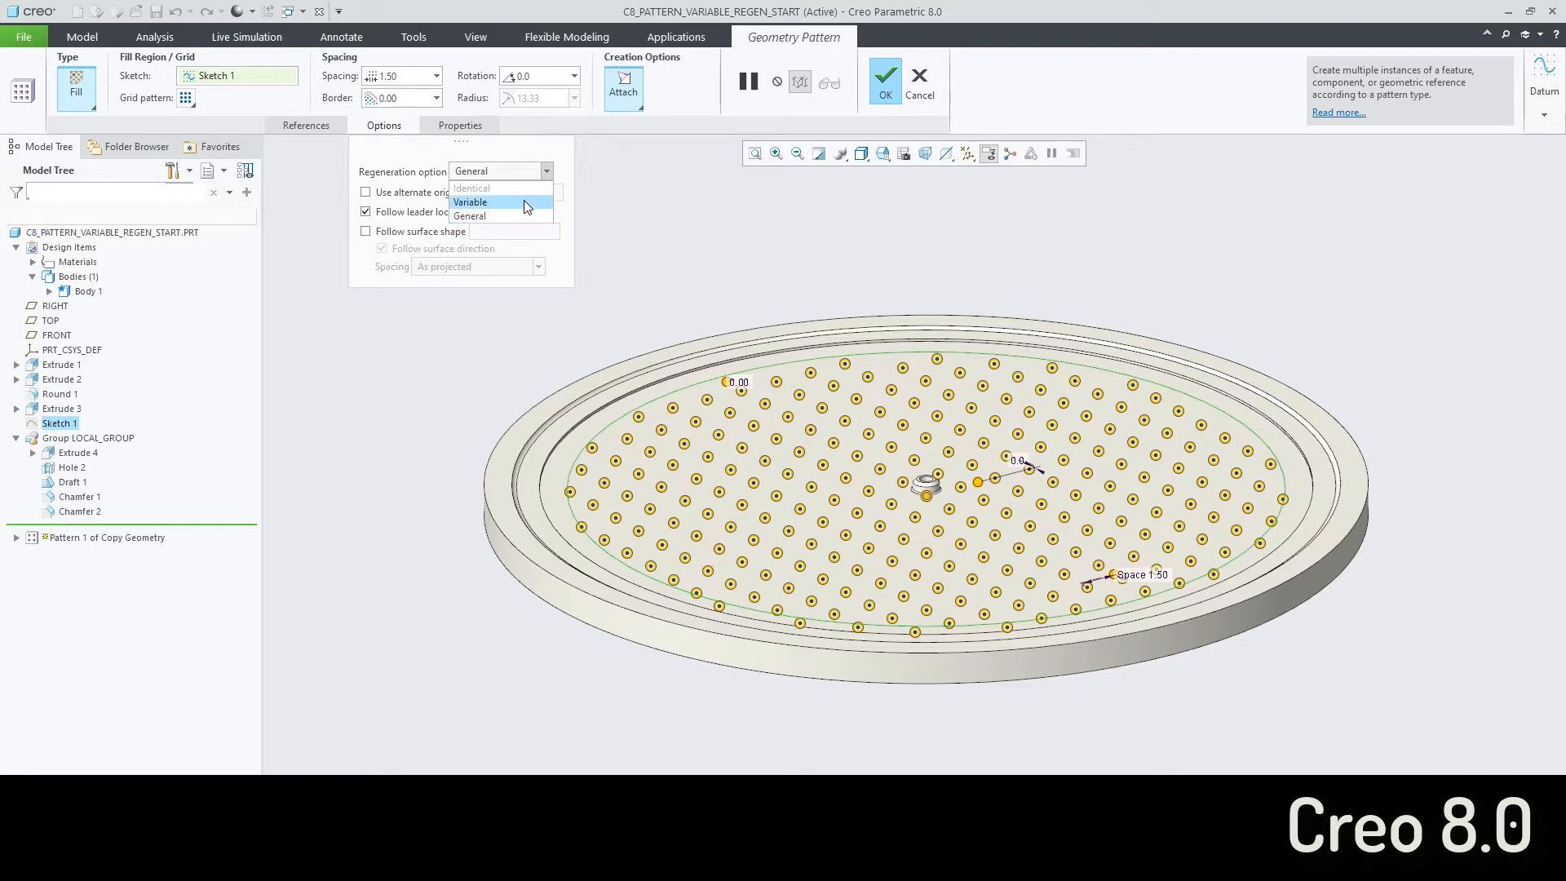
mouse_move(490, 189)
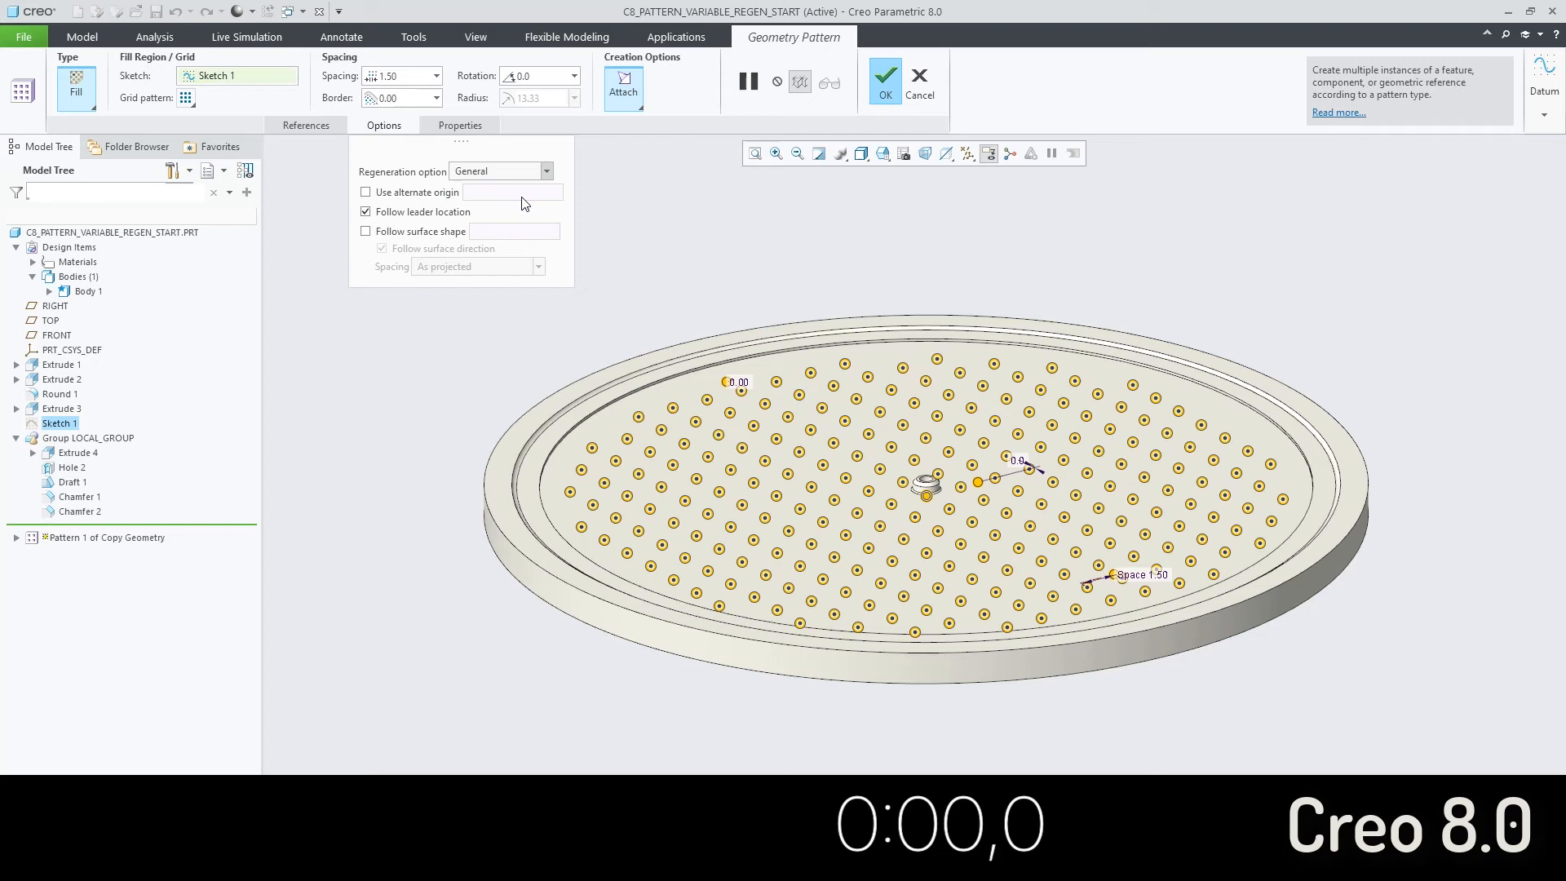
click(500, 171)
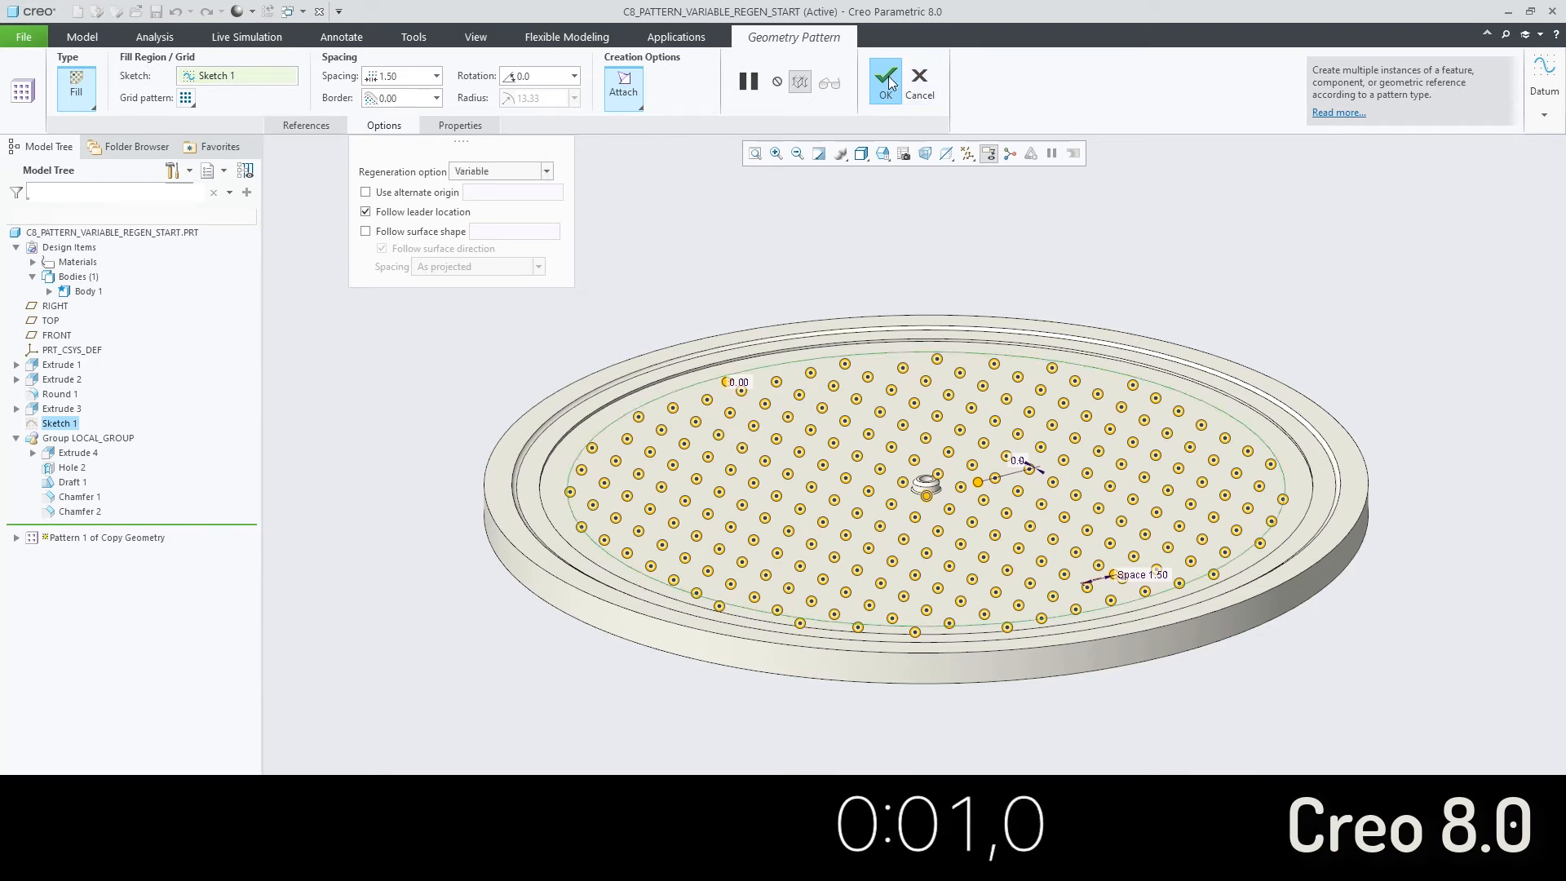
Accept the Variable fill pattern so the Creo 8 part begins regenerating
click(882, 80)
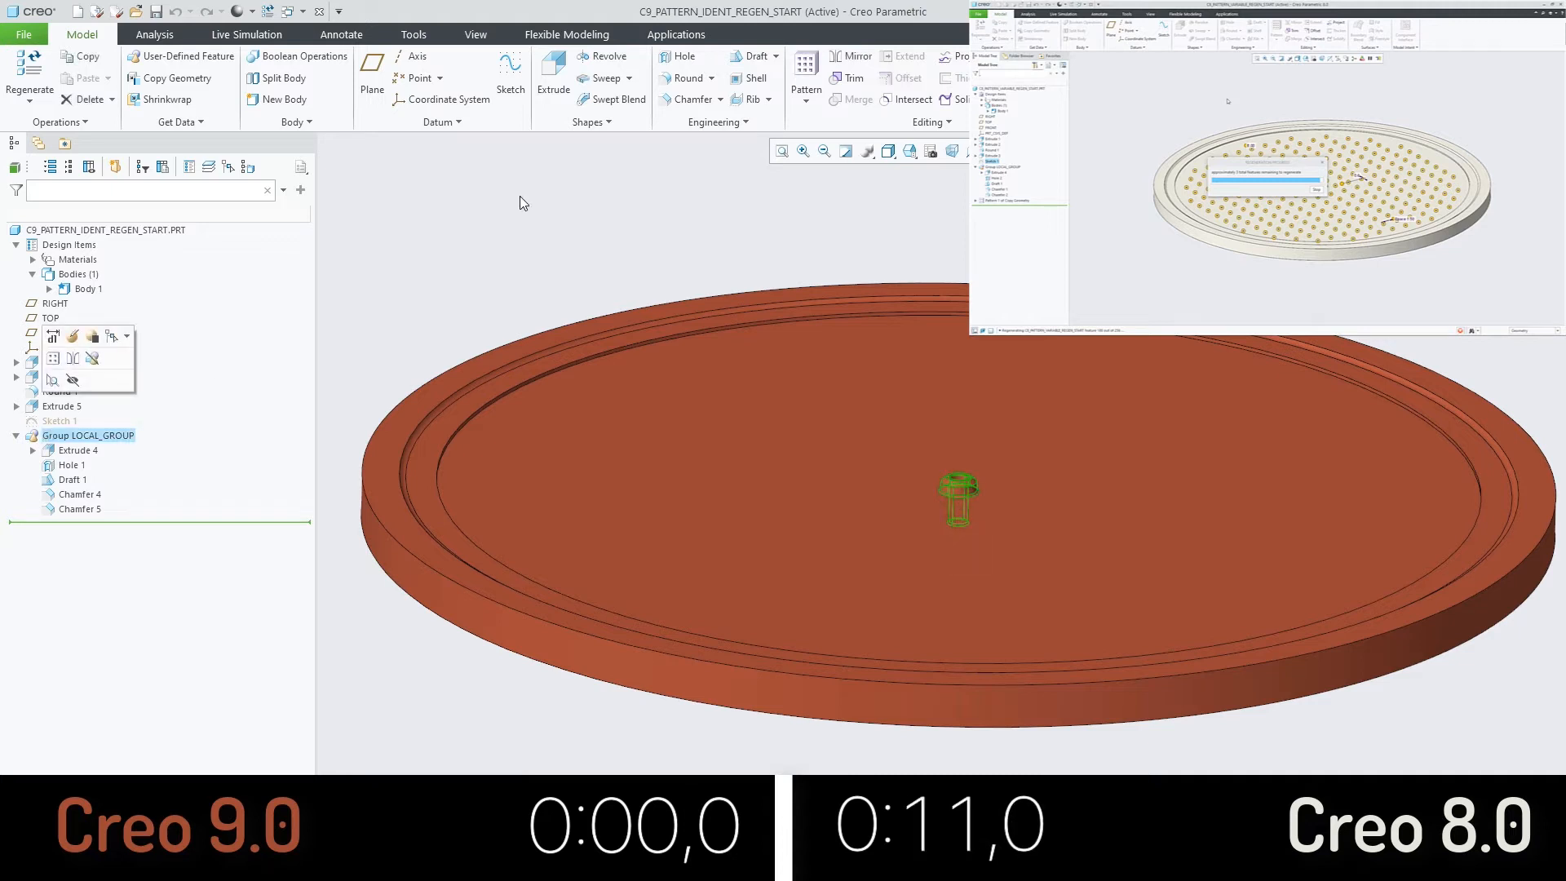
Begin a Geometry Pattern of the Creo 9 boss group with Fill type from Sketch 1
click(804, 75)
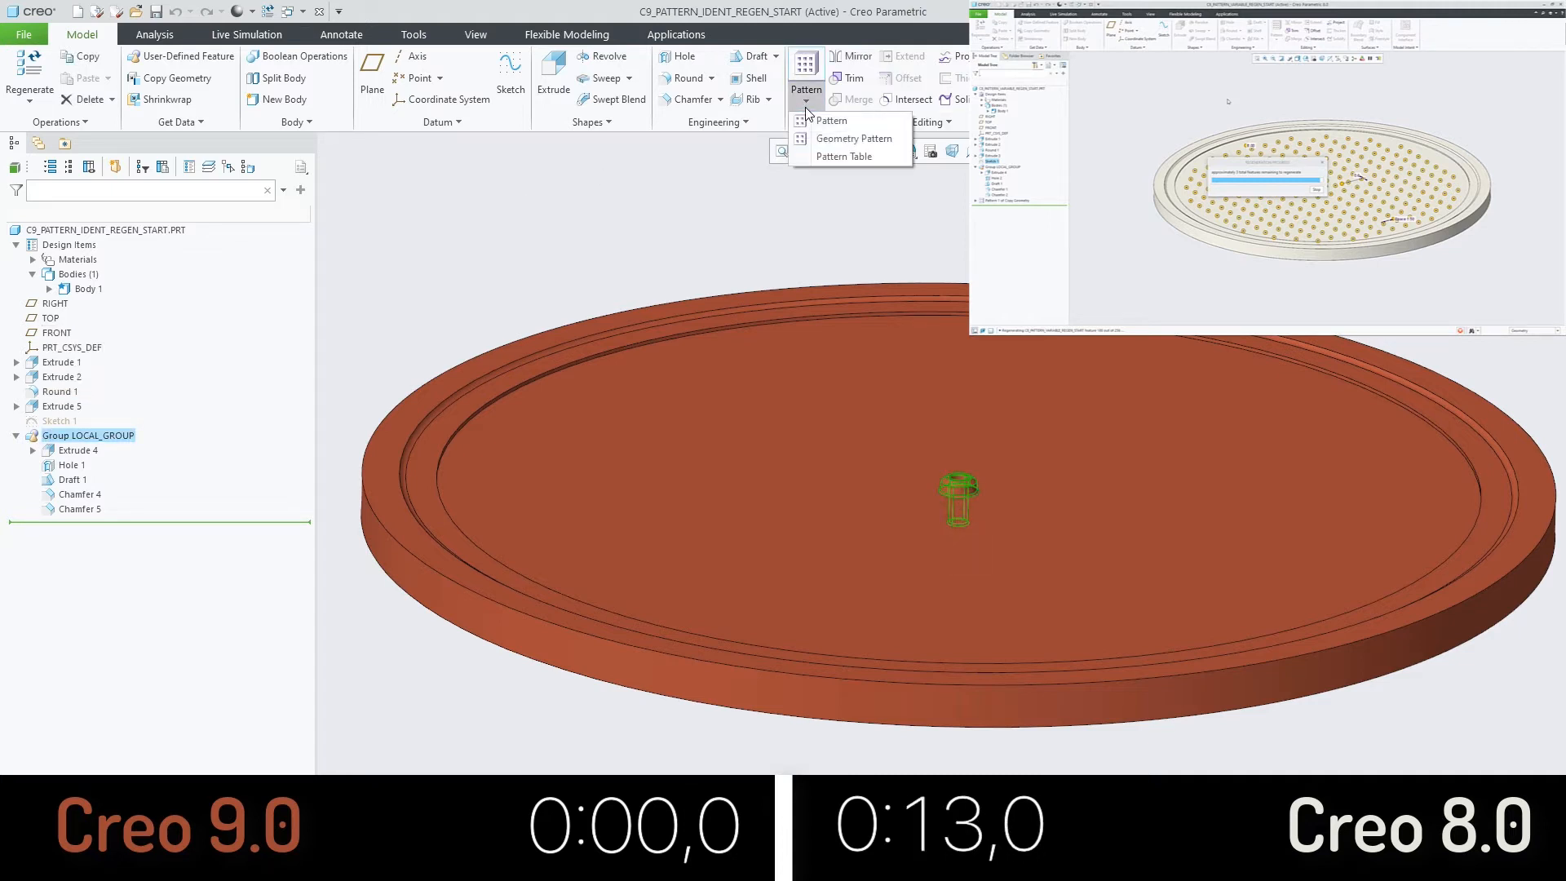
mouse_move(854, 137)
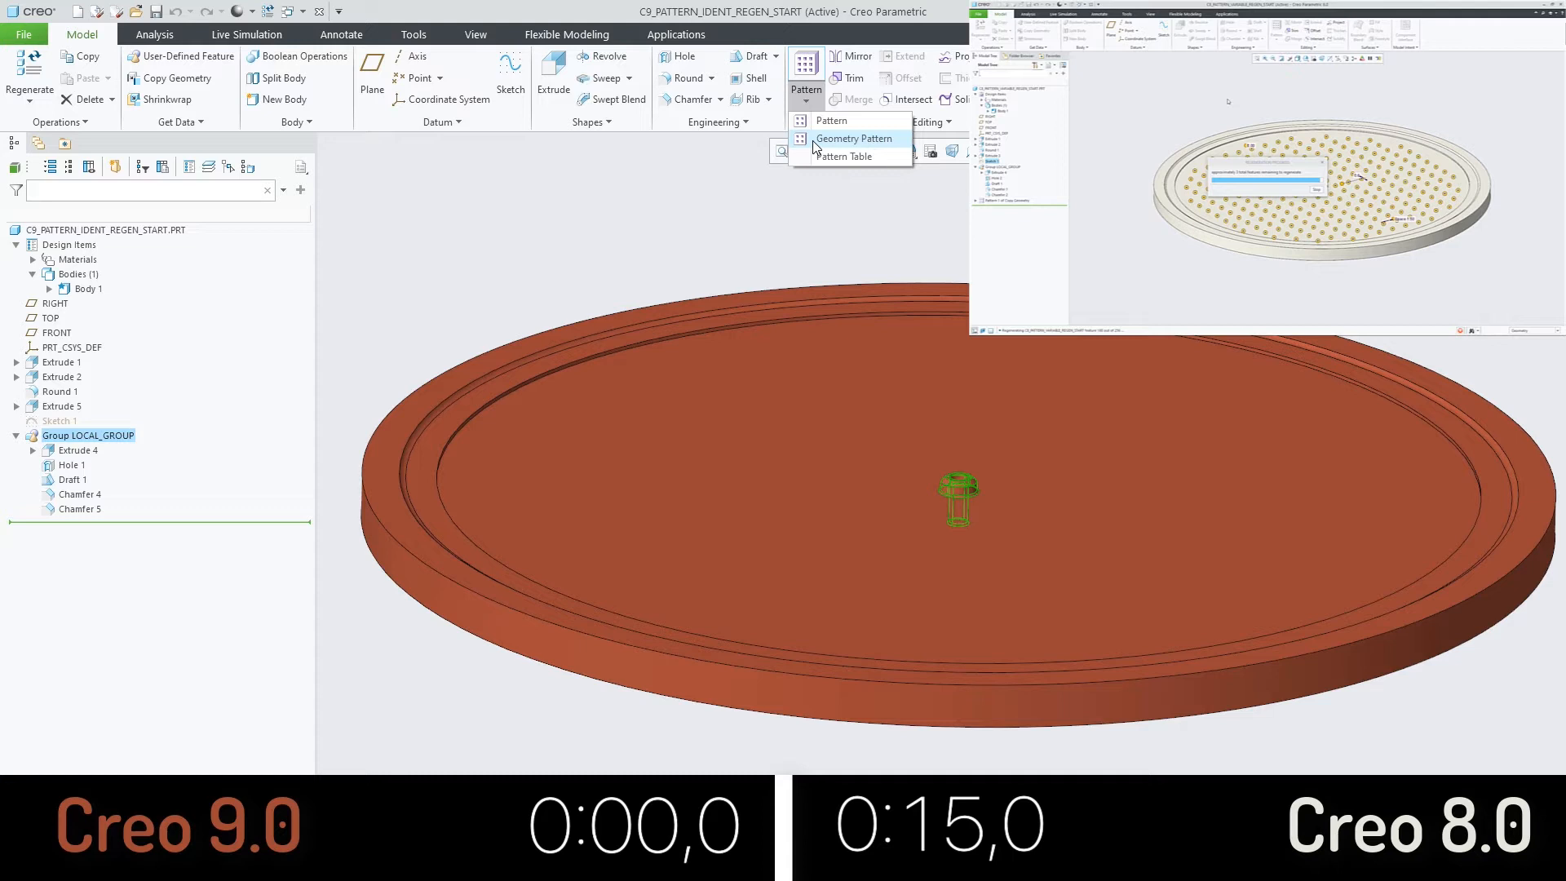
click(832, 119)
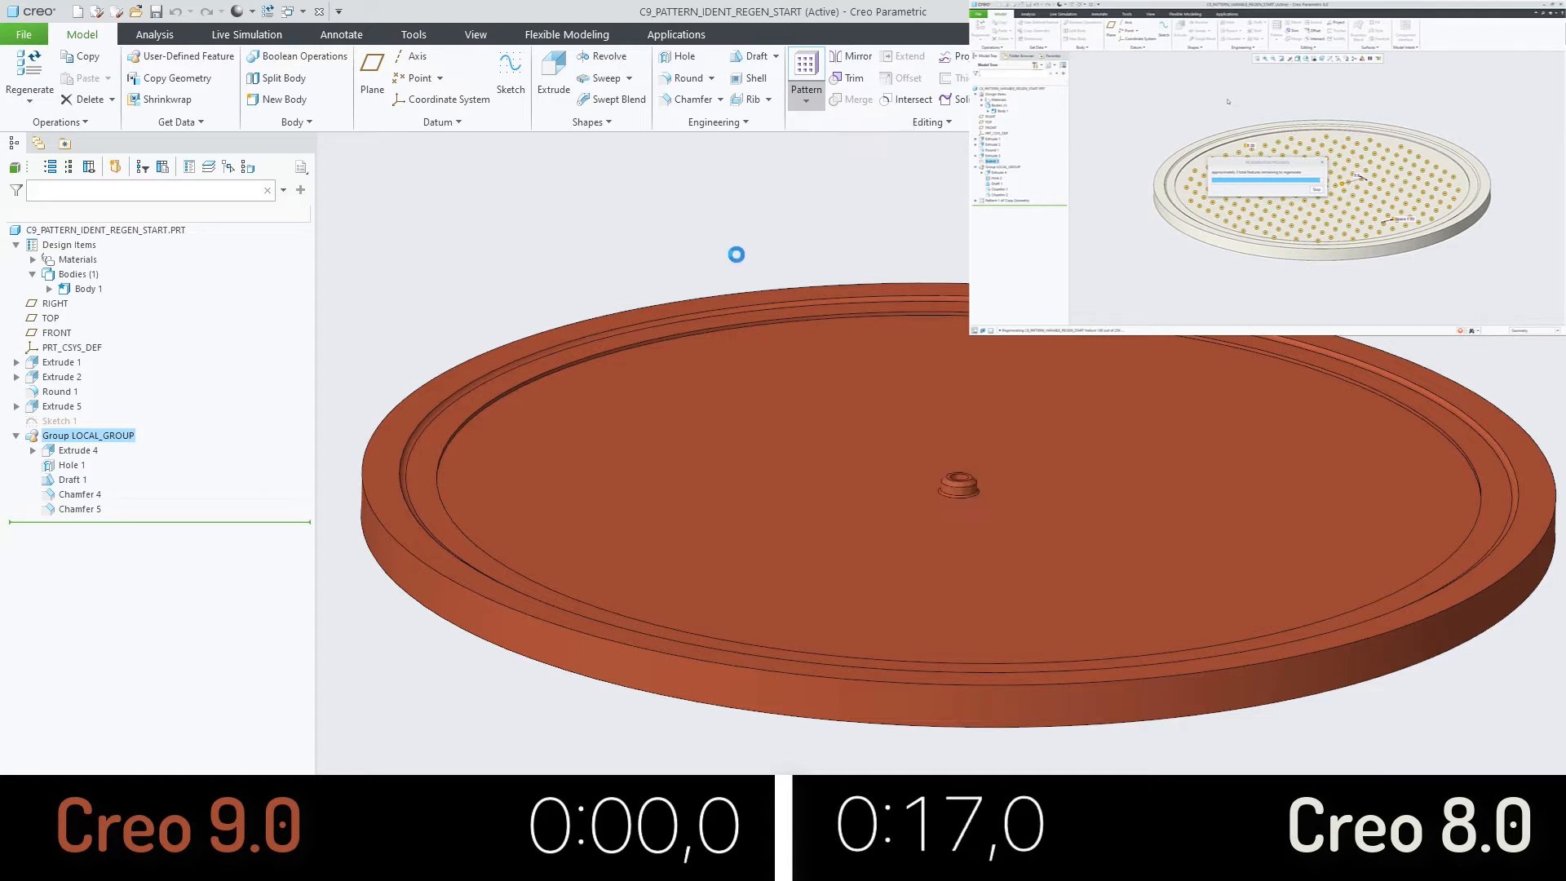
click(804, 78)
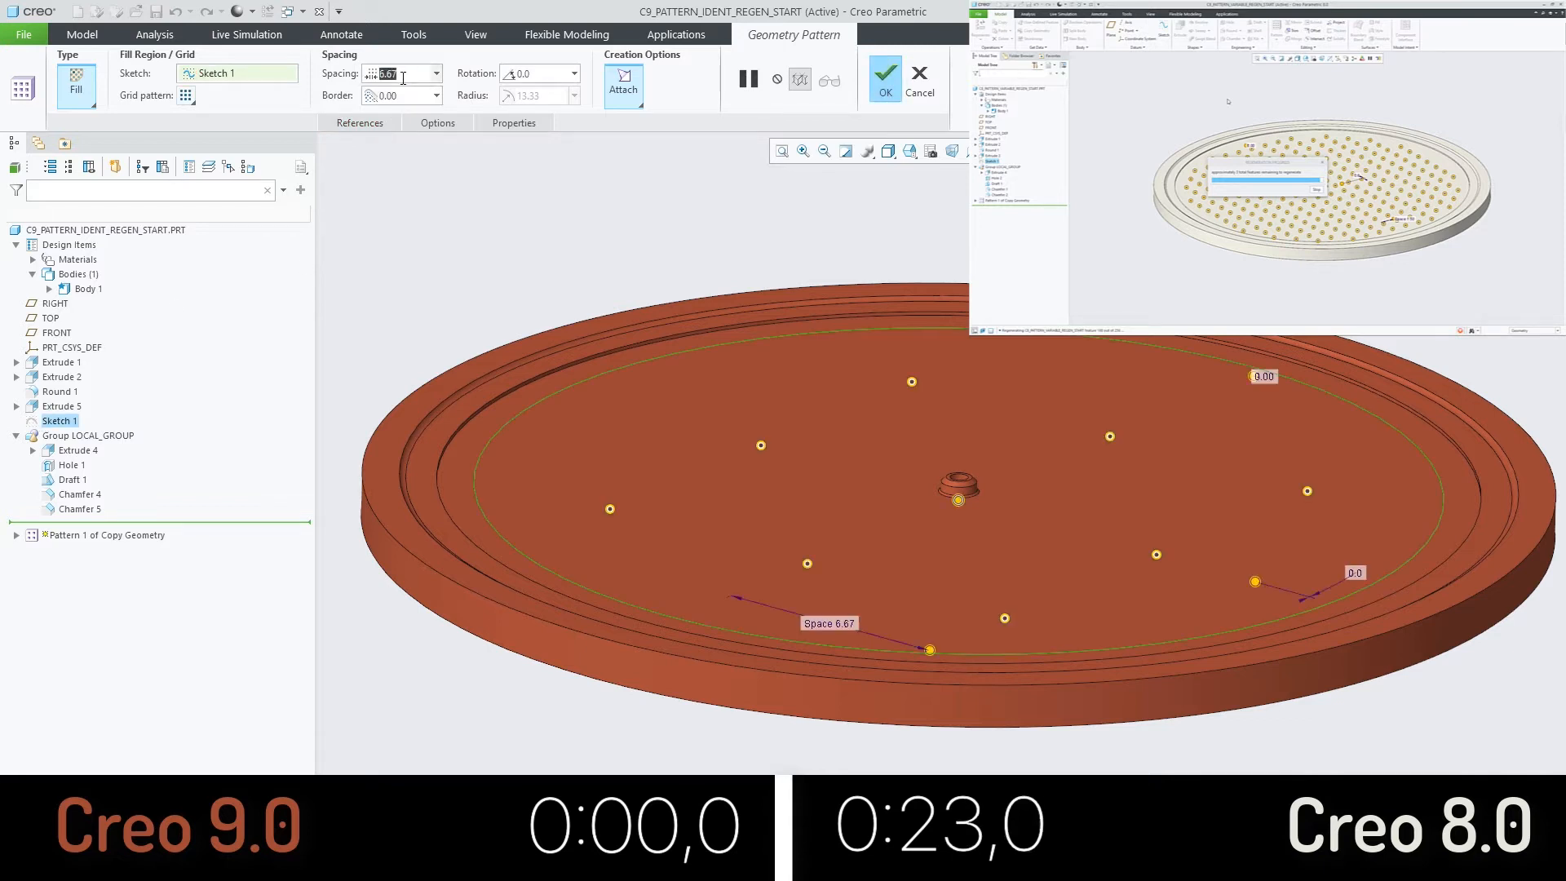
Set spacing 1.5 with Identical regeneration and accept the pattern to regenerate Creo 9
text(1.50)
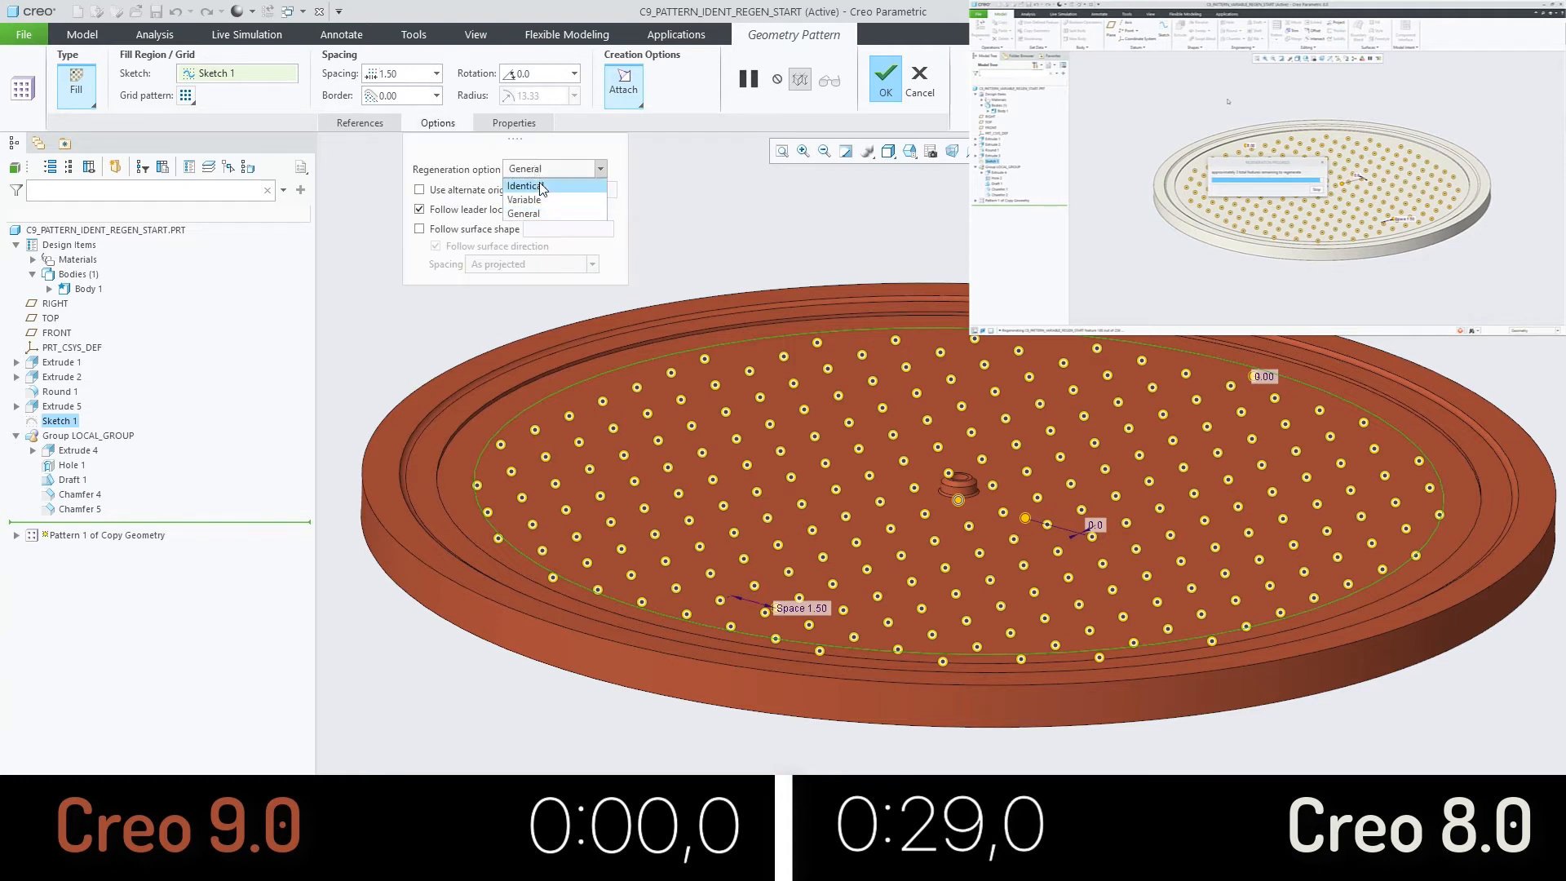
click(524, 186)
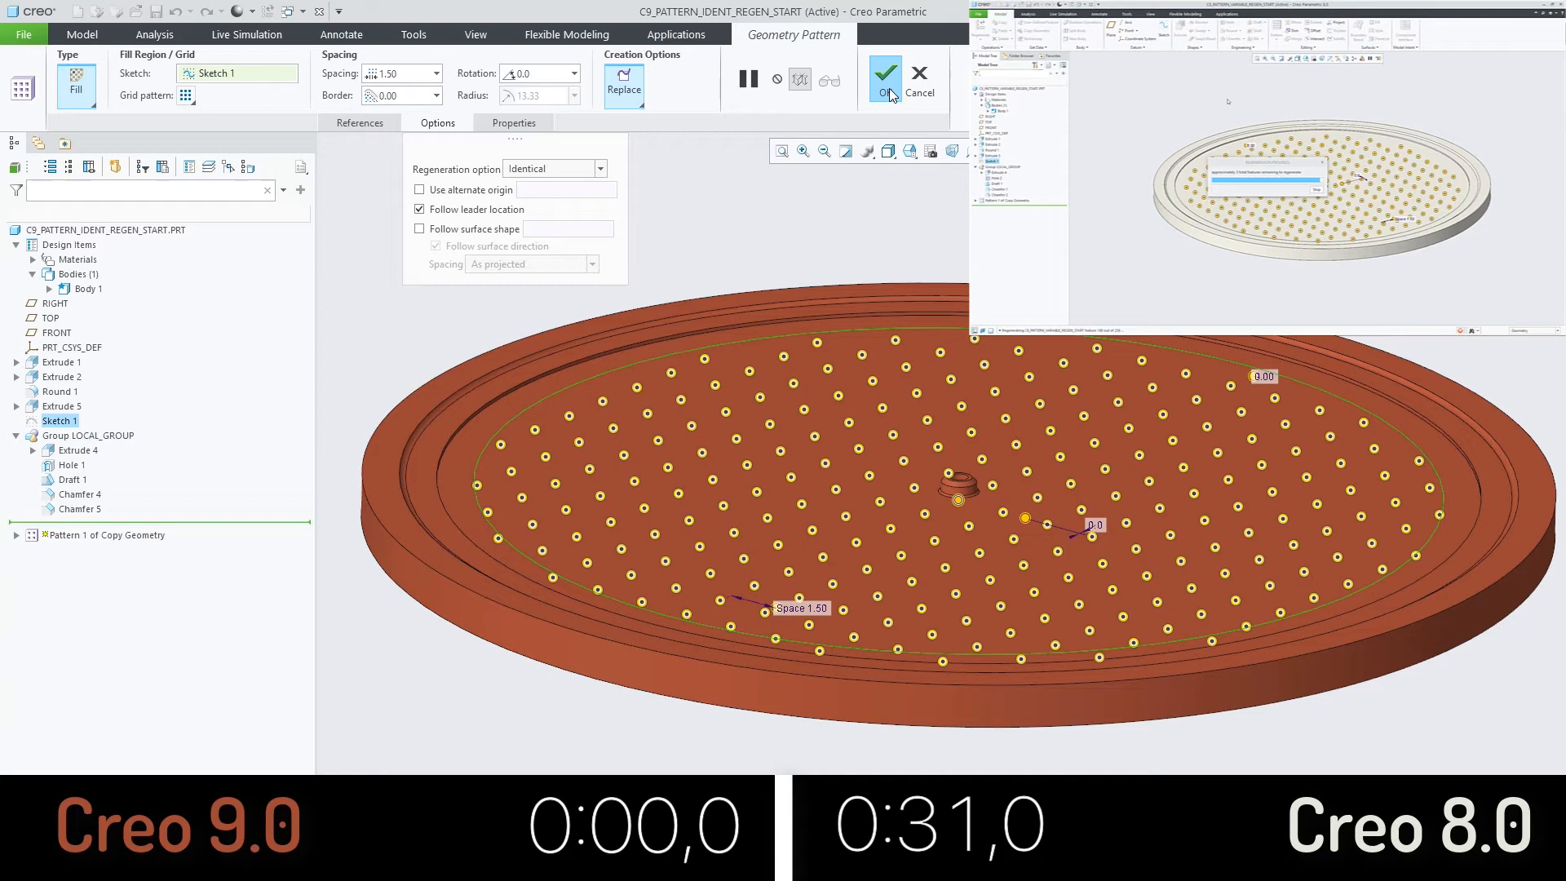
click(884, 73)
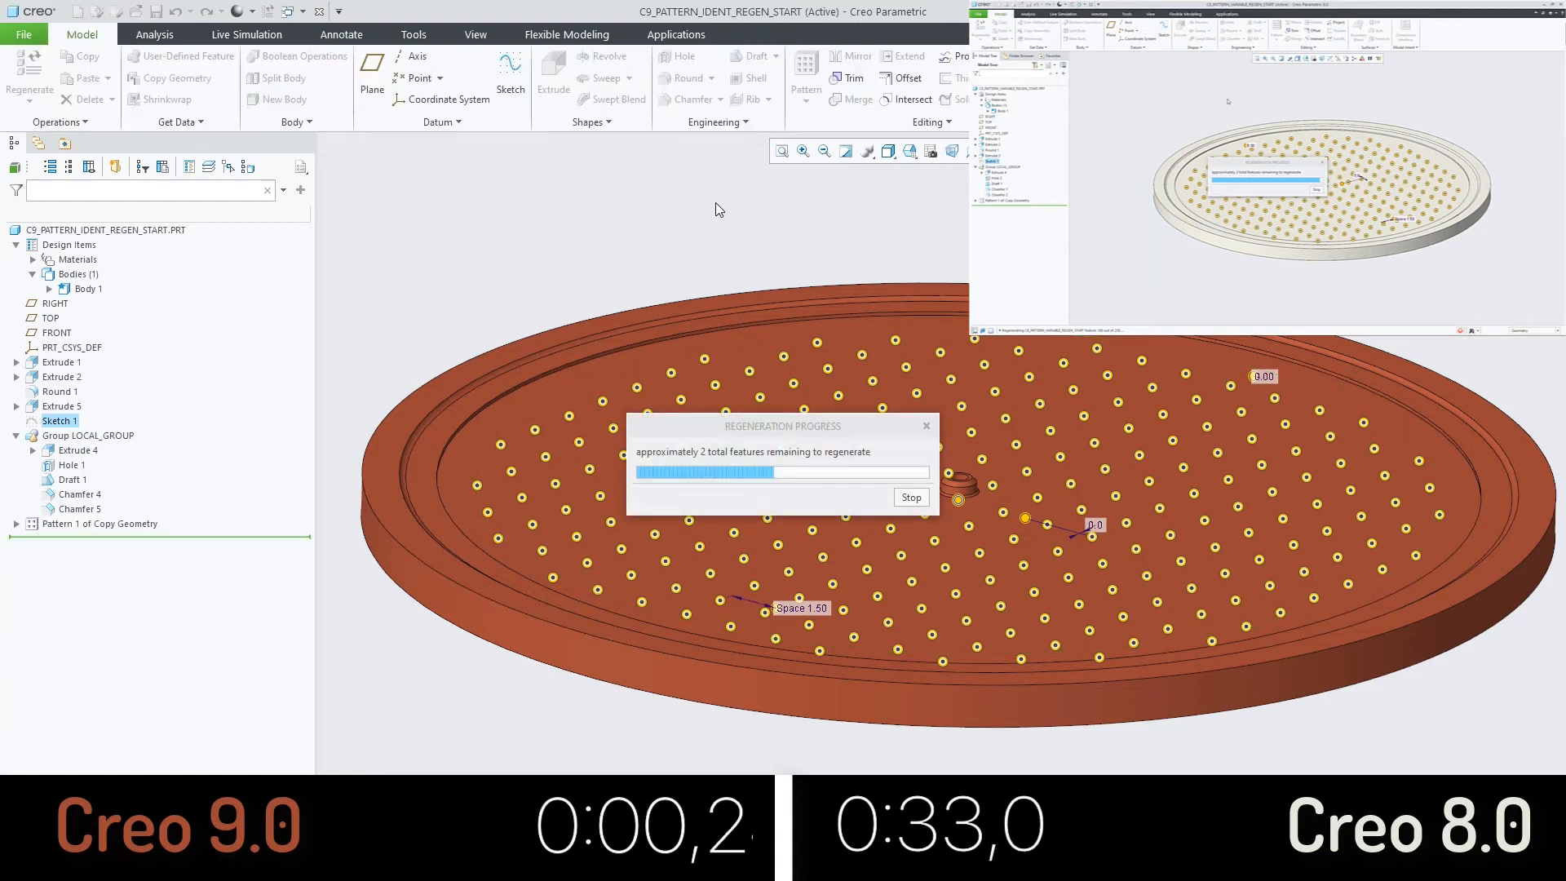